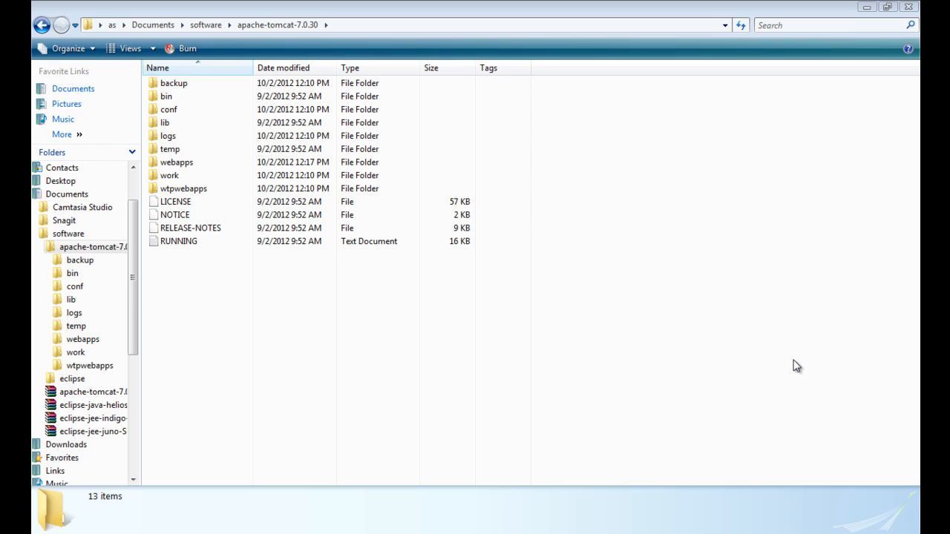
mouse_move(641, 217)
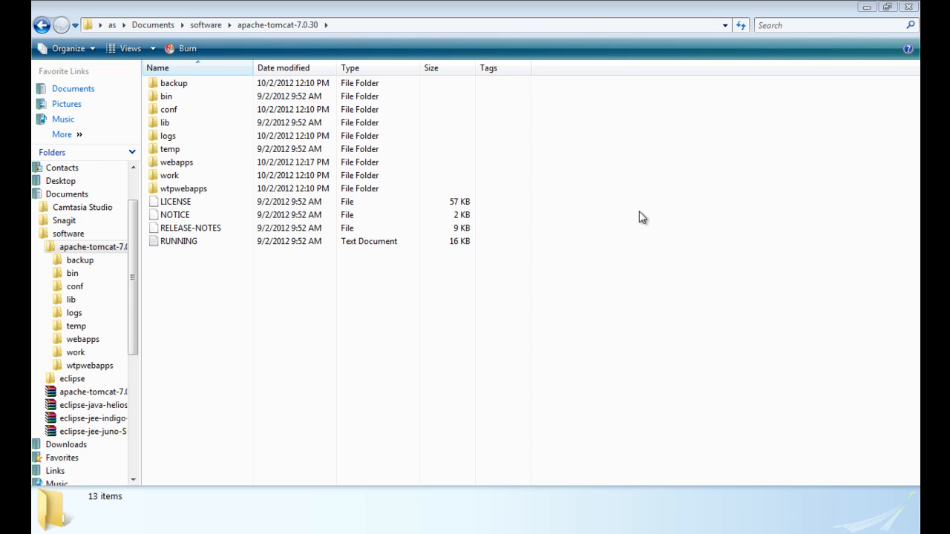
mouse_move(389, 55)
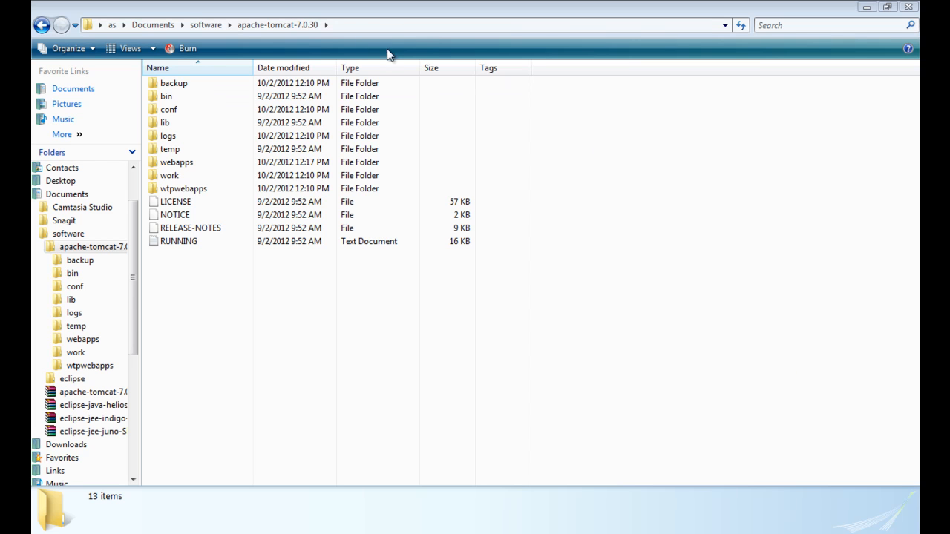
mouse_move(312, 45)
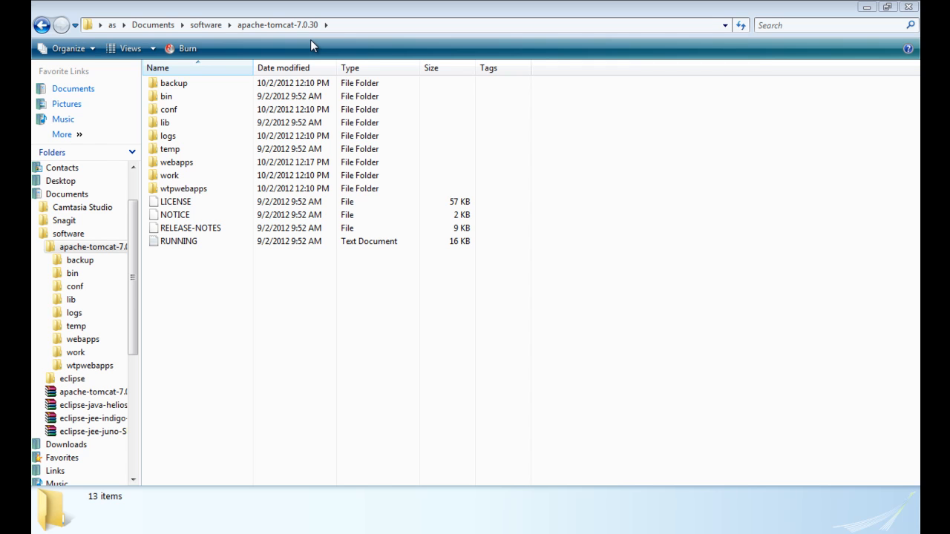
mouse_move(309, 46)
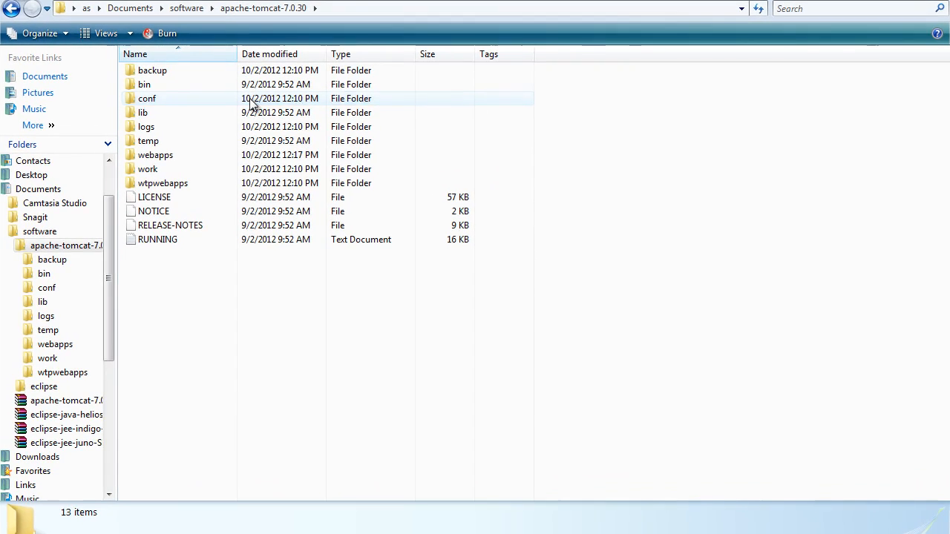
- Go into the Tomcat conf folder and bring up actions for tomcat-users.xml
double_click(147, 98)
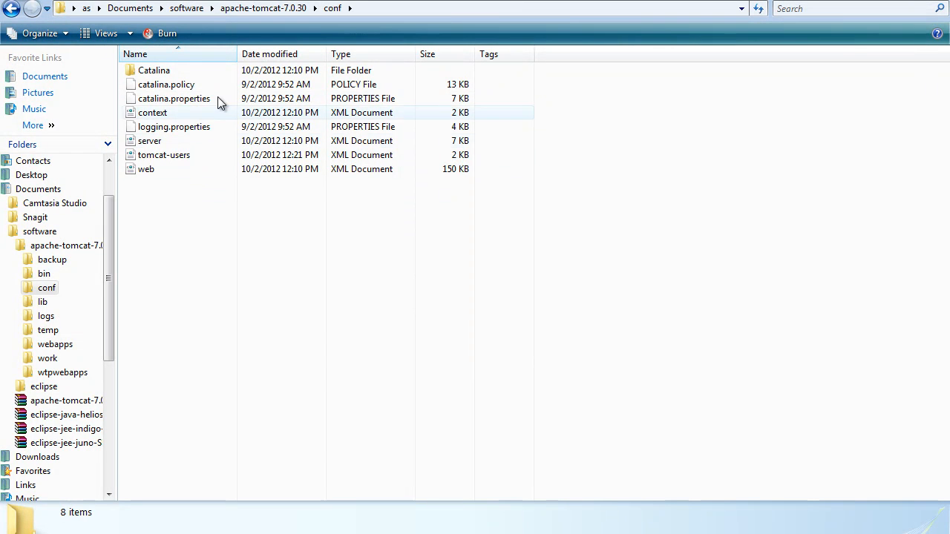
left_click(164, 154)
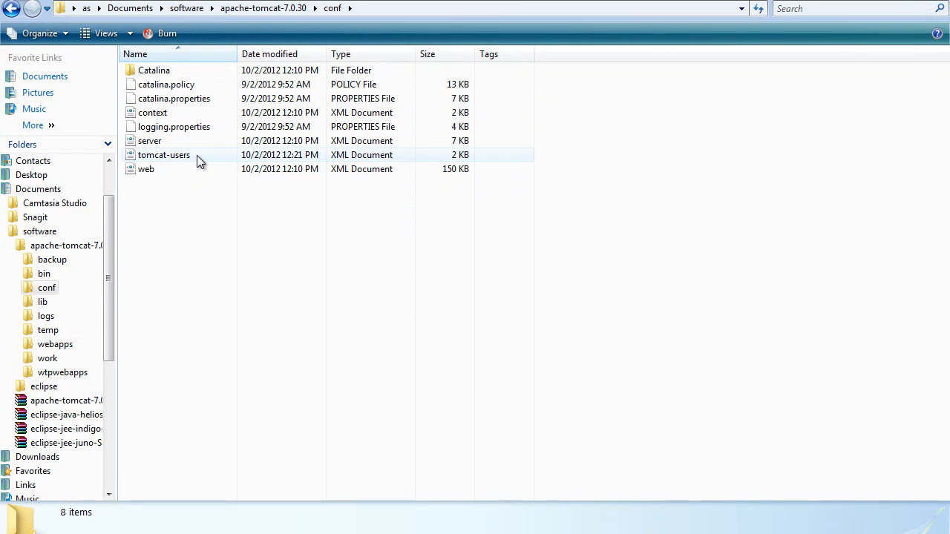
right_click(163, 154)
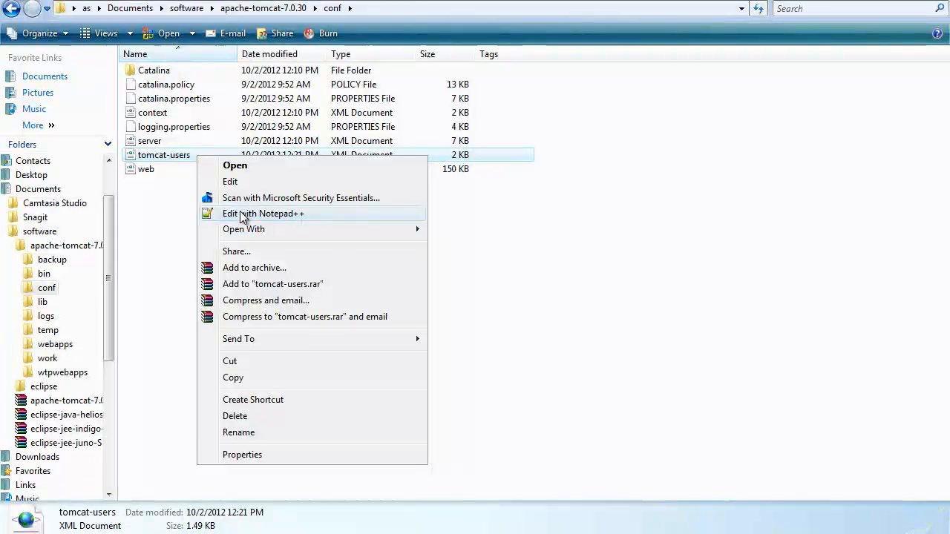
- Edit tomcat-users.xml in a maximized Notepad++ window
left_click(264, 213)
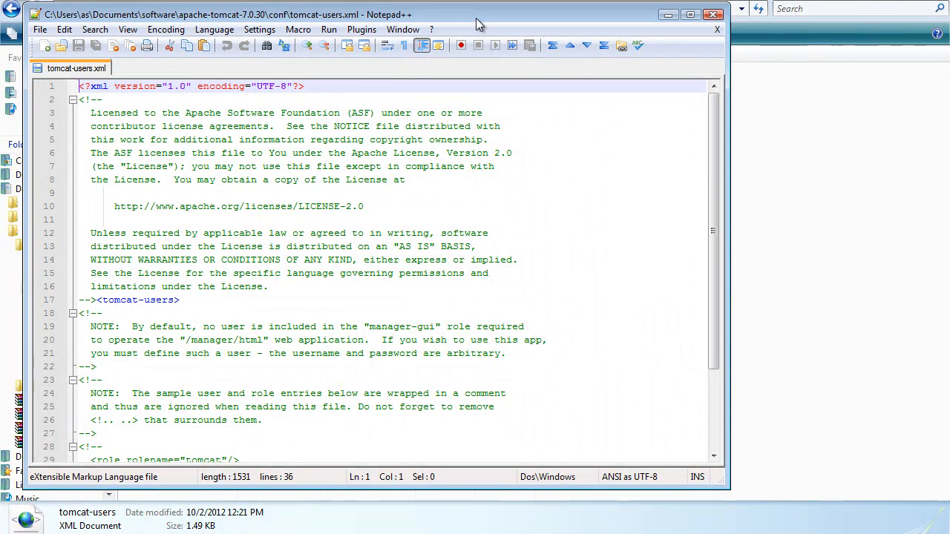
left_click(689, 14)
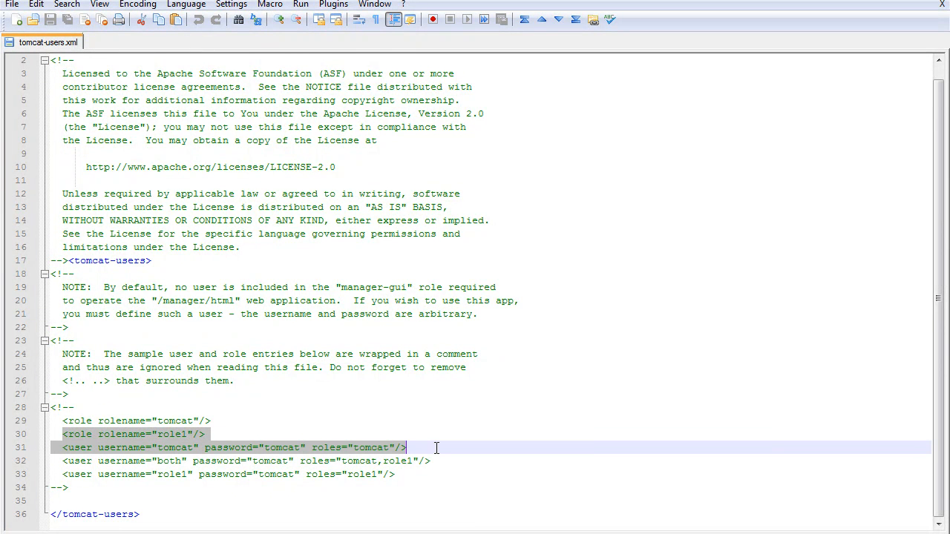
mouse_move(76, 493)
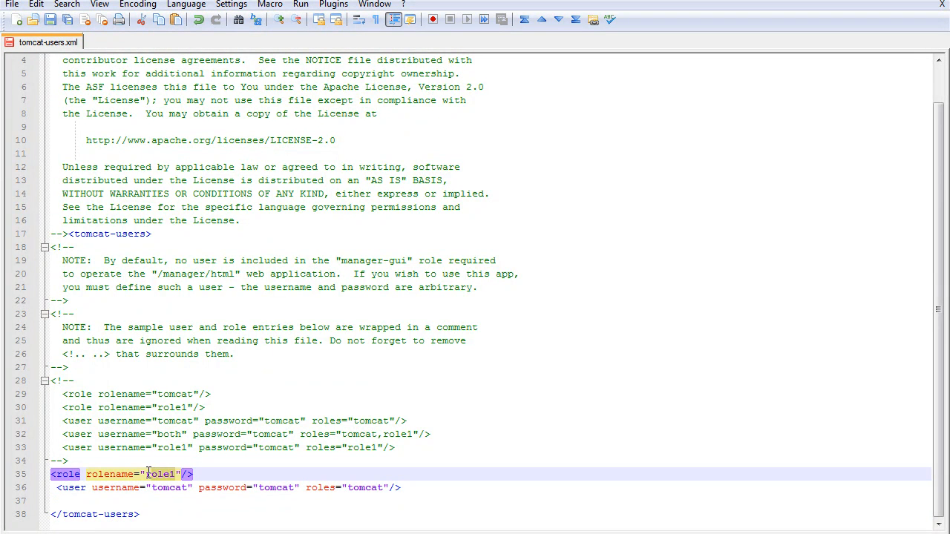
- Name the role manager-gui so the tomcat user holds the manager-gui role
type("manag")
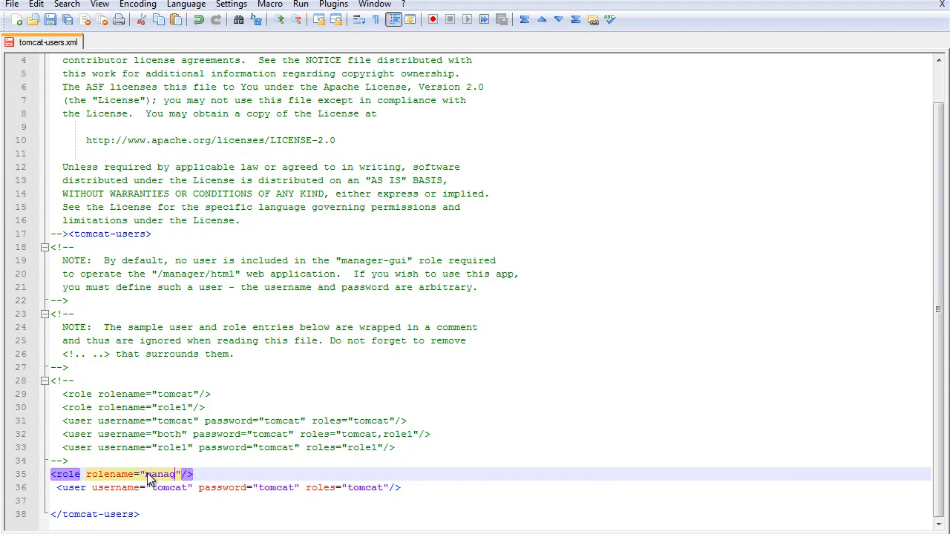
type("er")
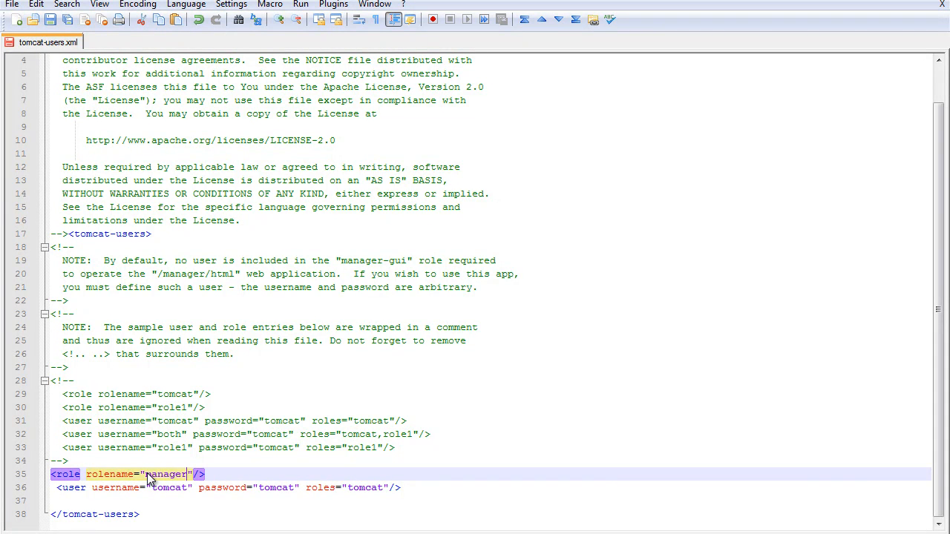
type("-gui")
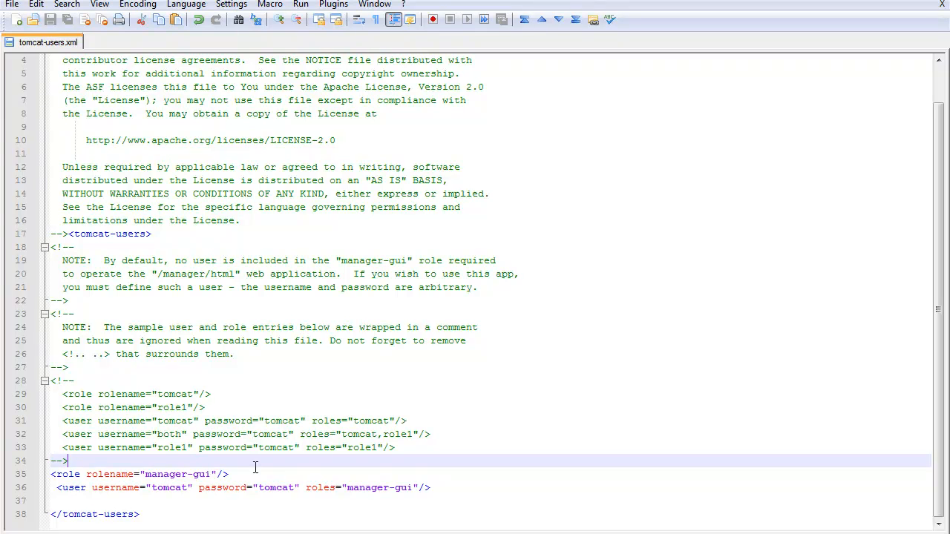
mouse_move(267, 487)
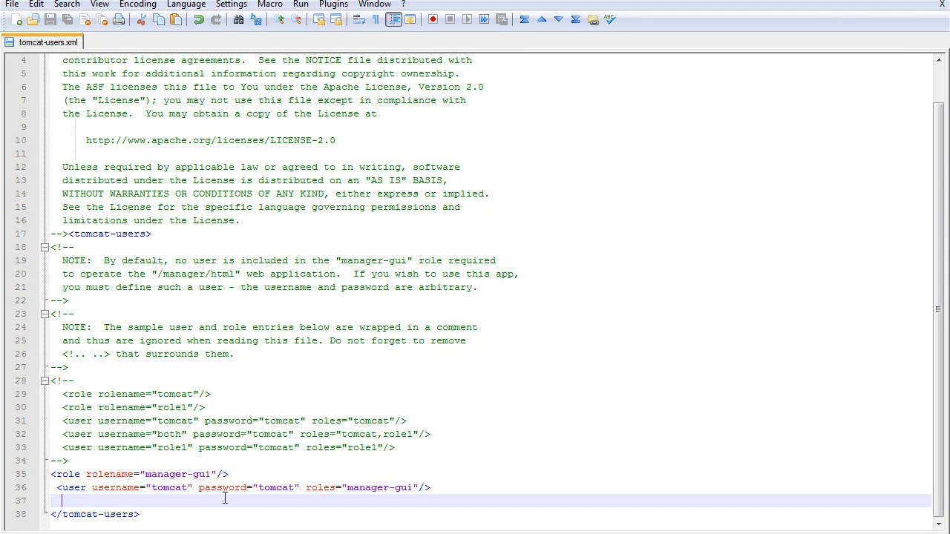
left_click(475, 406)
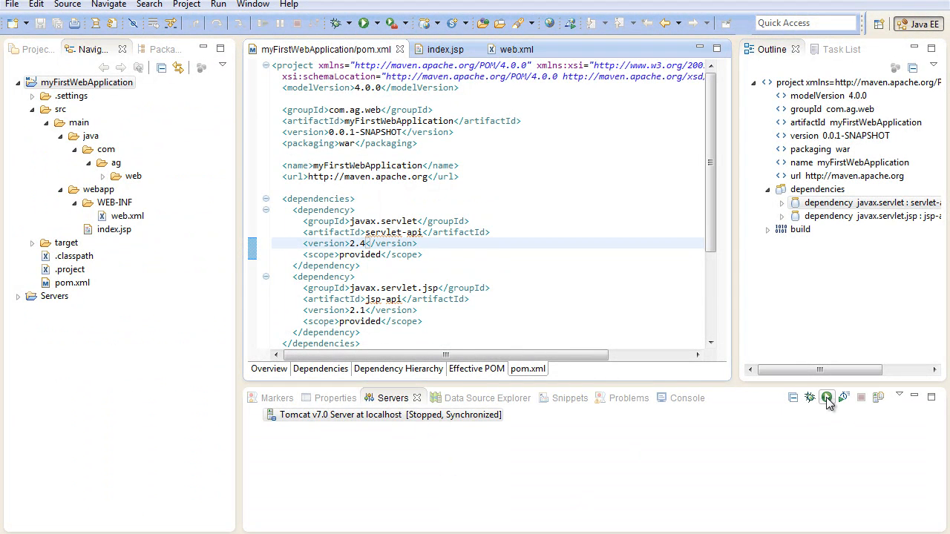
- Start the Tomcat v7.0 server at localhost from the Servers view
left_click(827, 398)
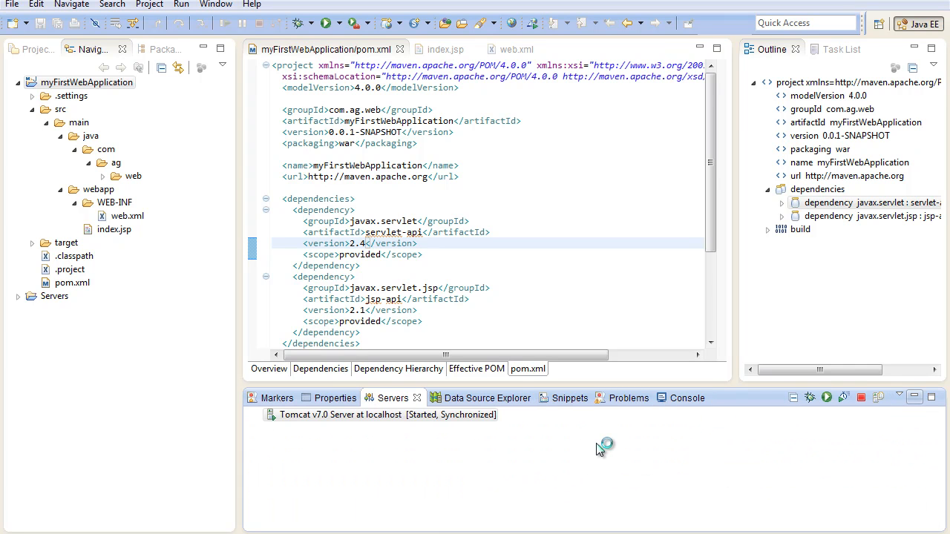
mouse_move(499, 57)
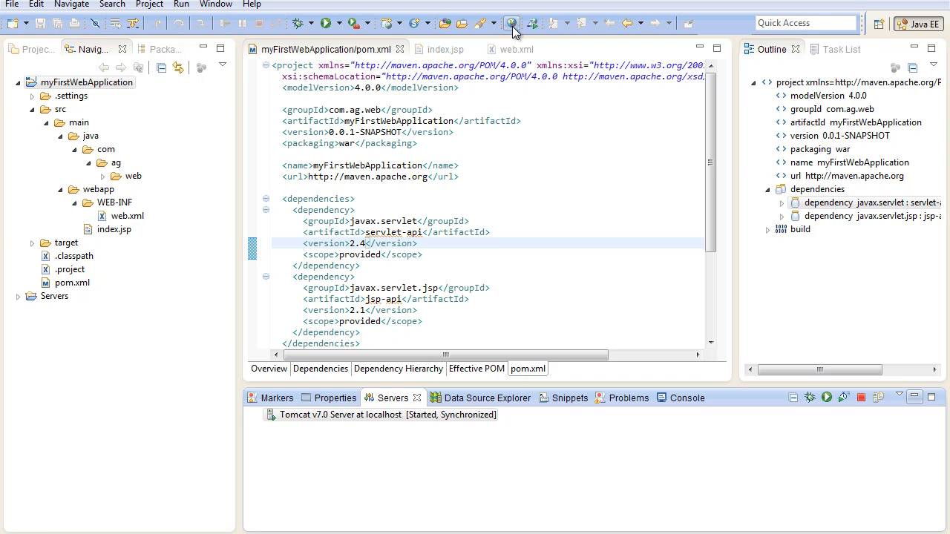
left_click(511, 23)
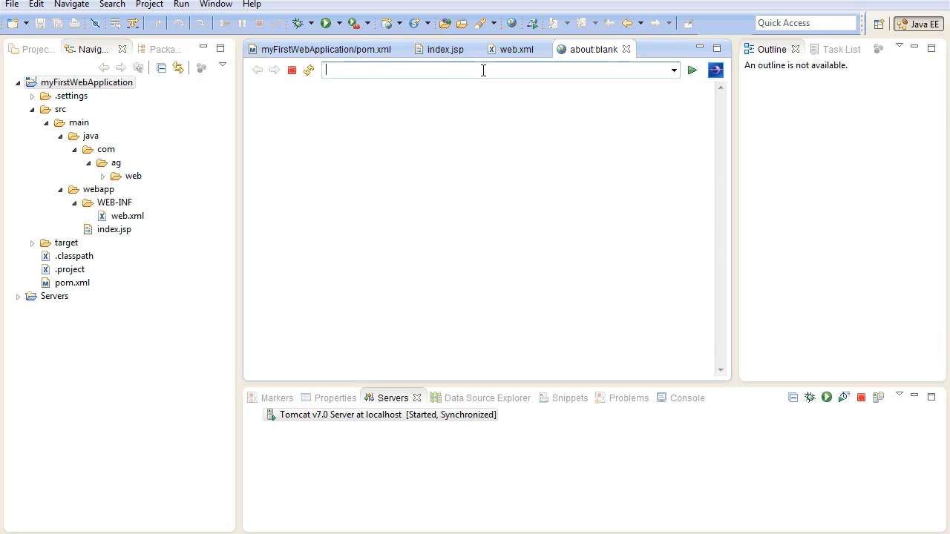
type("http:")
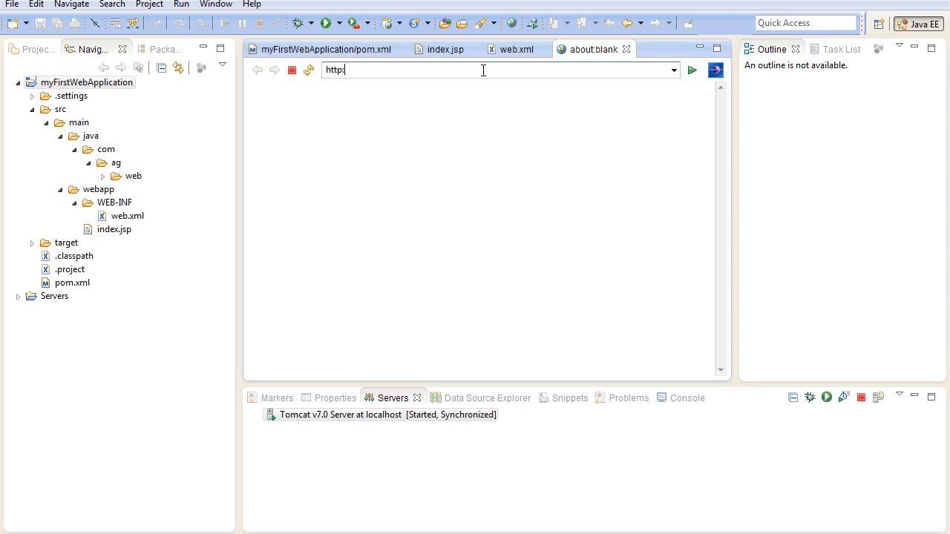
type("//localhost:8080/")
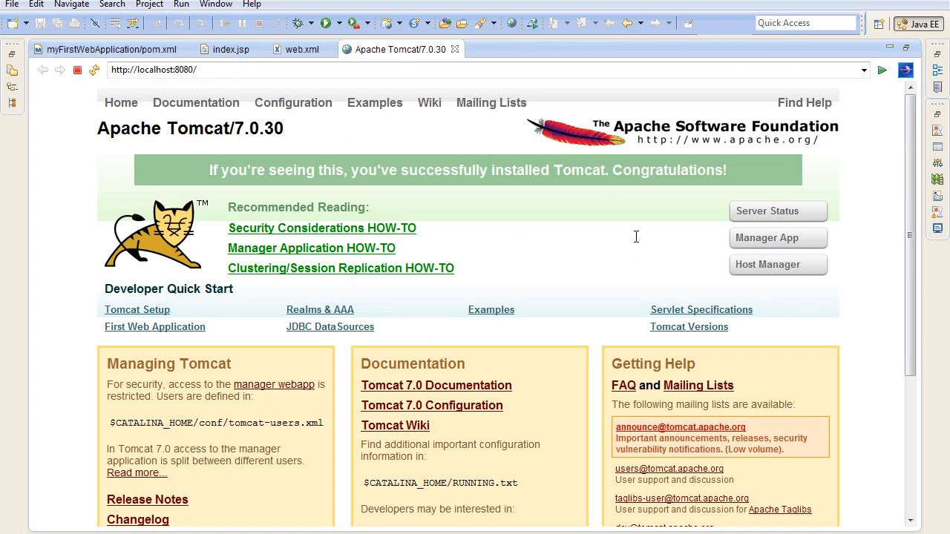
mouse_move(739, 258)
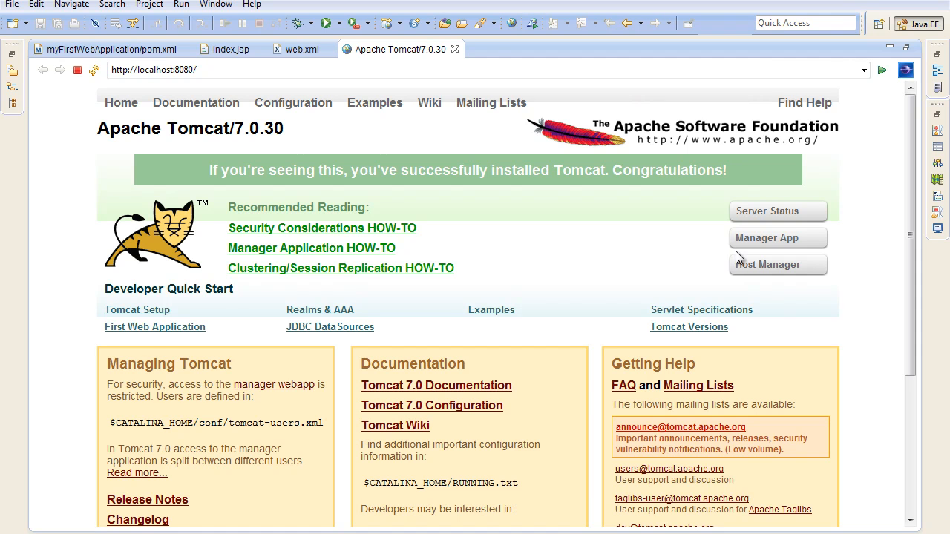
mouse_move(769, 244)
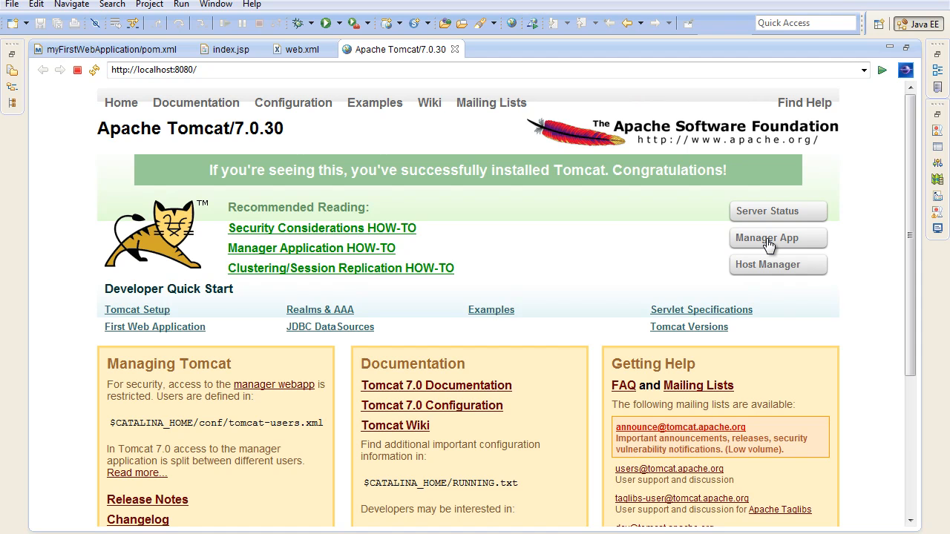
left_click(765, 237)
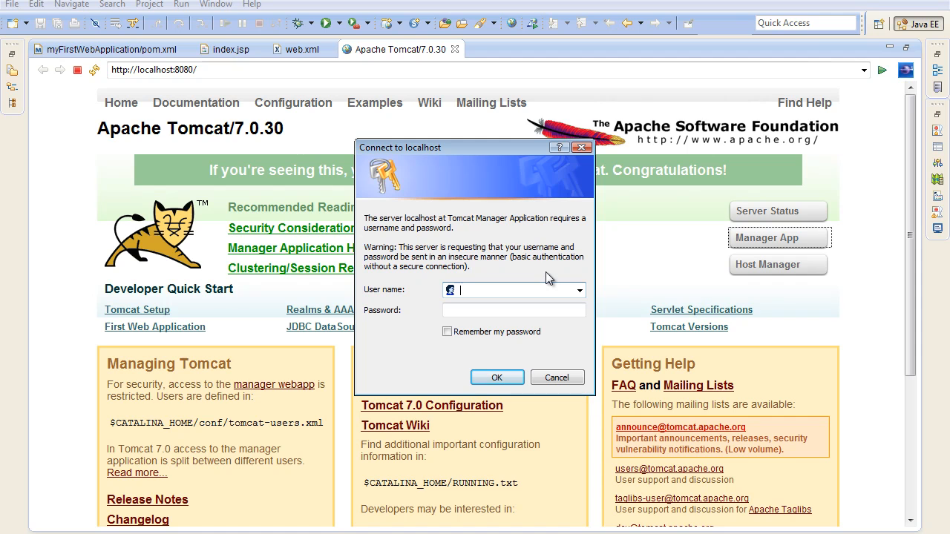
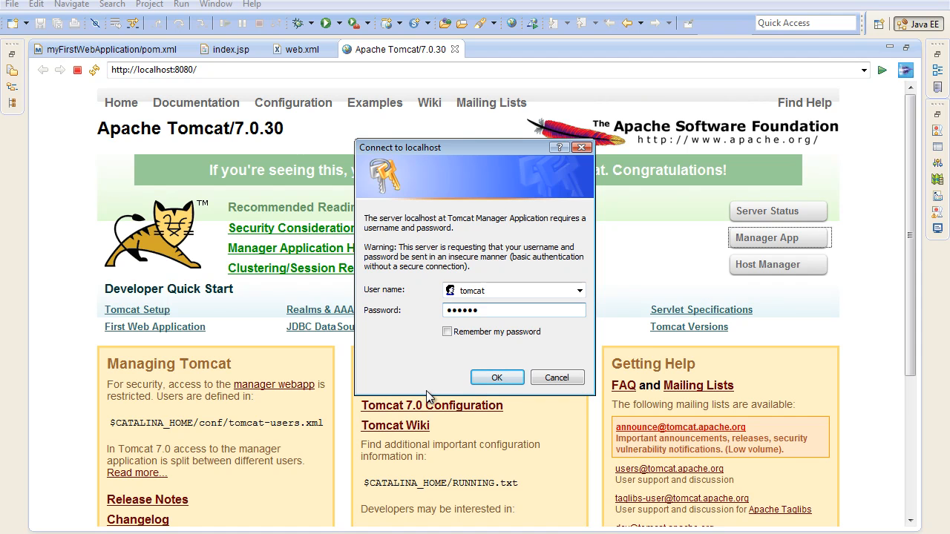
left_click(495, 377)
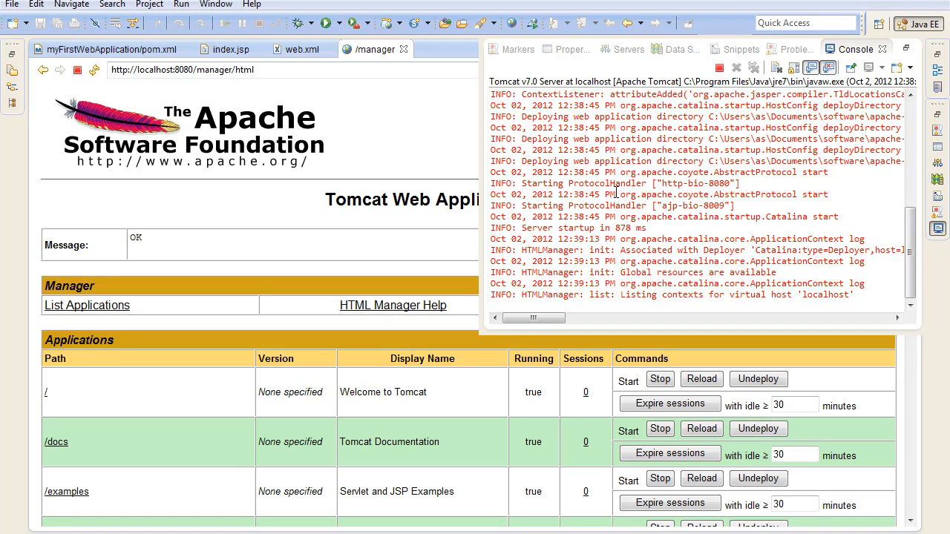
mouse_move(425, 255)
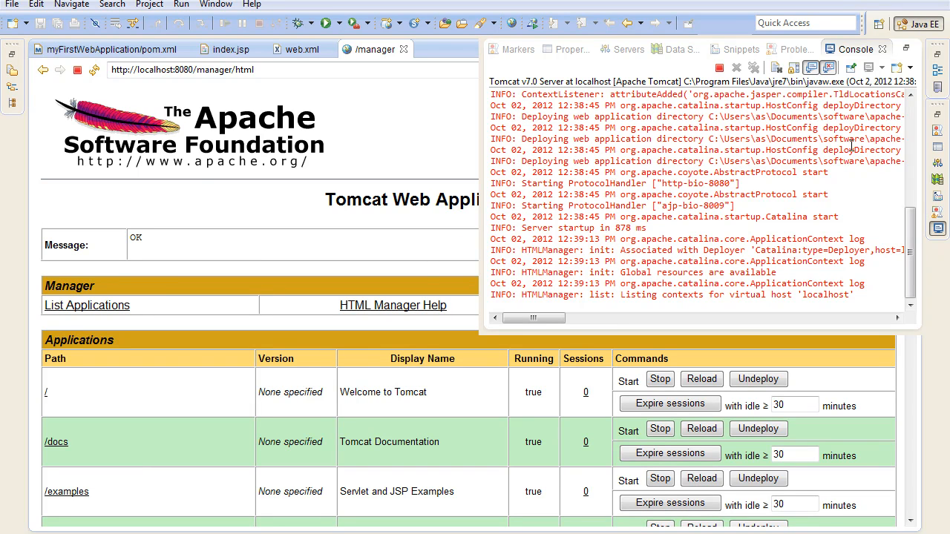
mouse_move(579, 517)
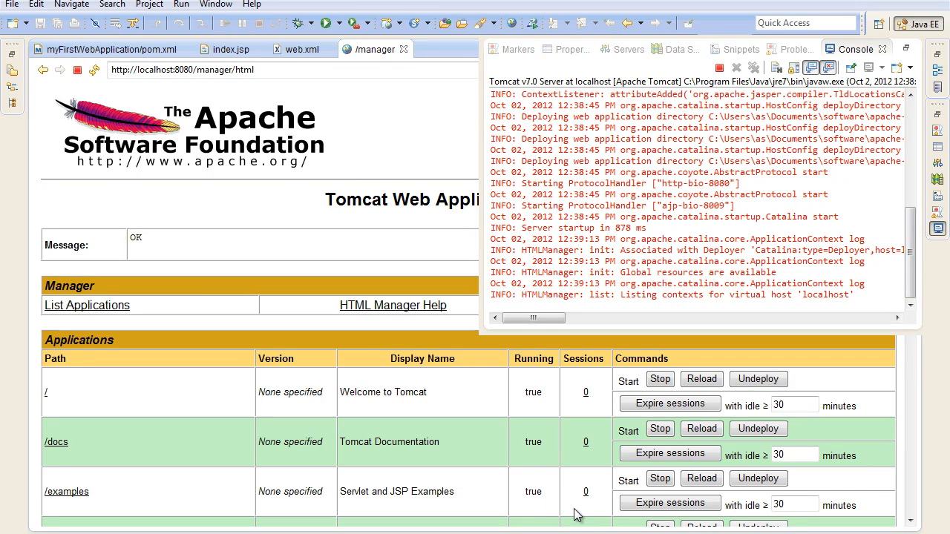